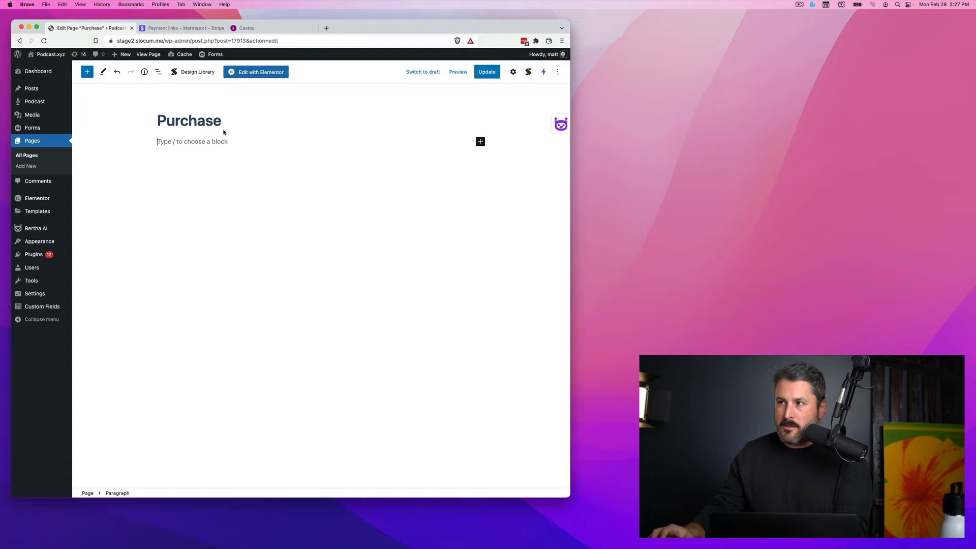
{"action": "mouse_move", "coordinate": [209, 108]}
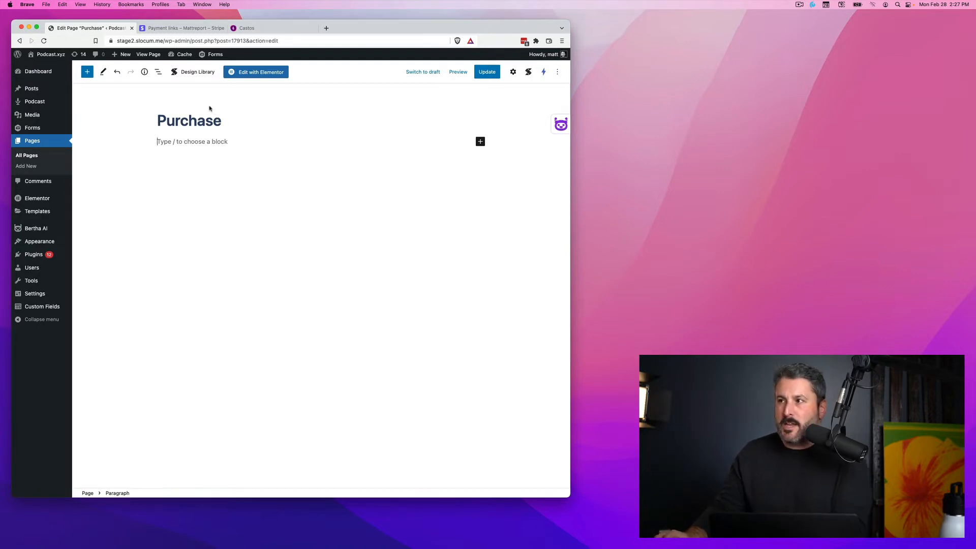
Copy the buy.stripe.com checkout URL of the $49/year Subscription podcast payment link.
{"action": "left_click", "coordinate": [183, 29]}
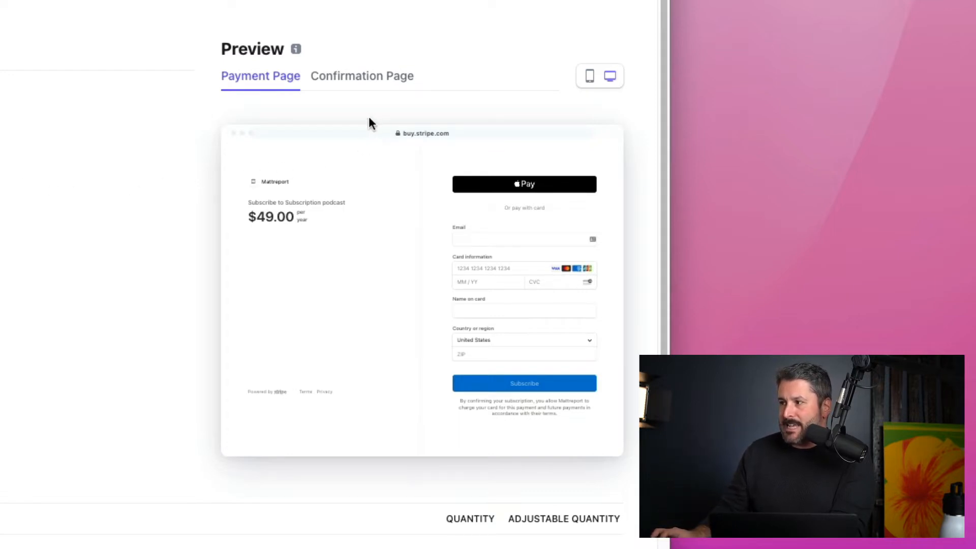
{"action": "mouse_move", "coordinate": [3, 62]}
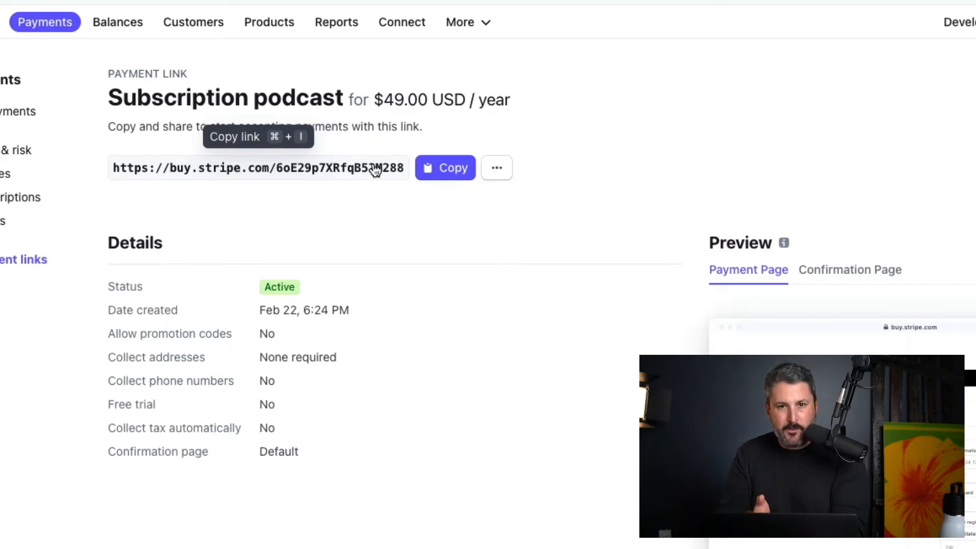
{"action": "left_click", "coordinate": [246, 28]}
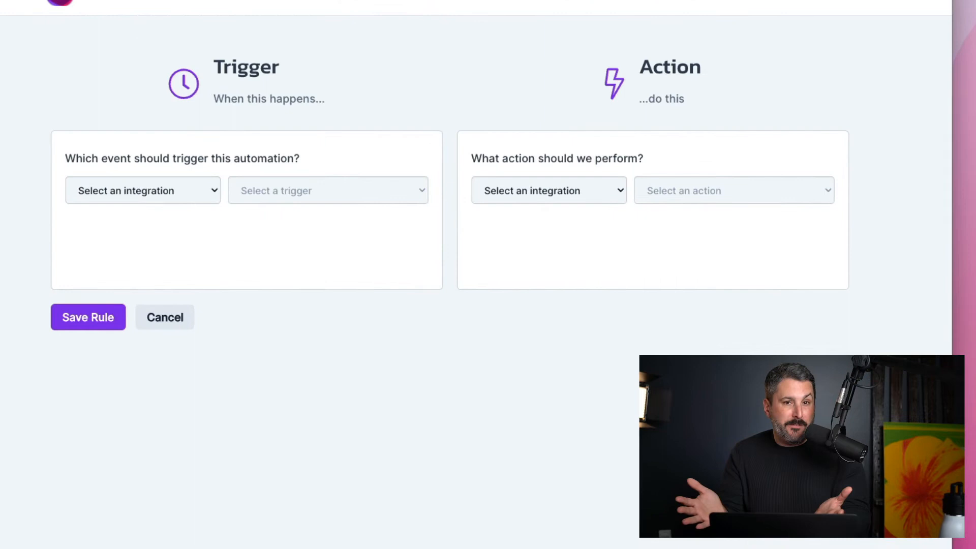
Set the automation trigger to Stripe's Checkout Completed event.
{"action": "left_click", "coordinate": [142, 191]}
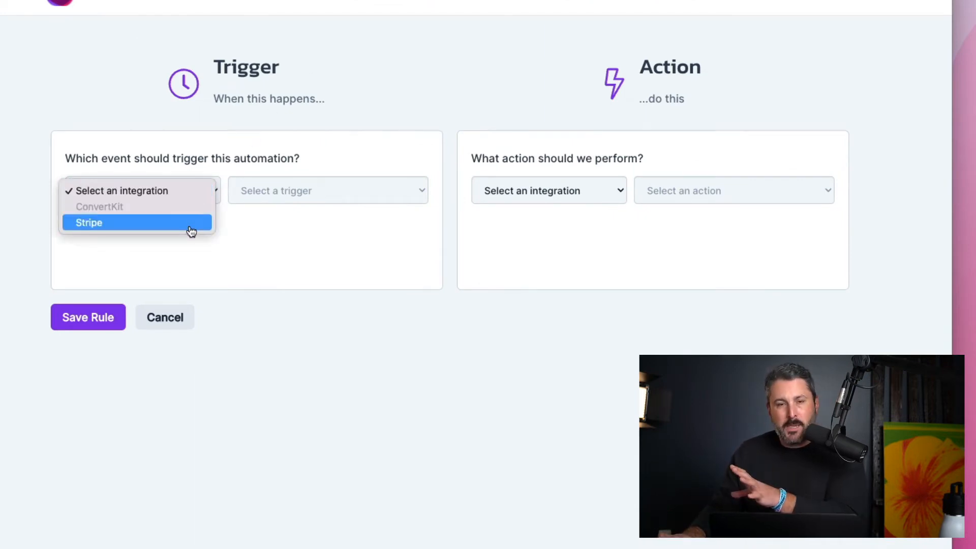
{"action": "left_click", "coordinate": [89, 221]}
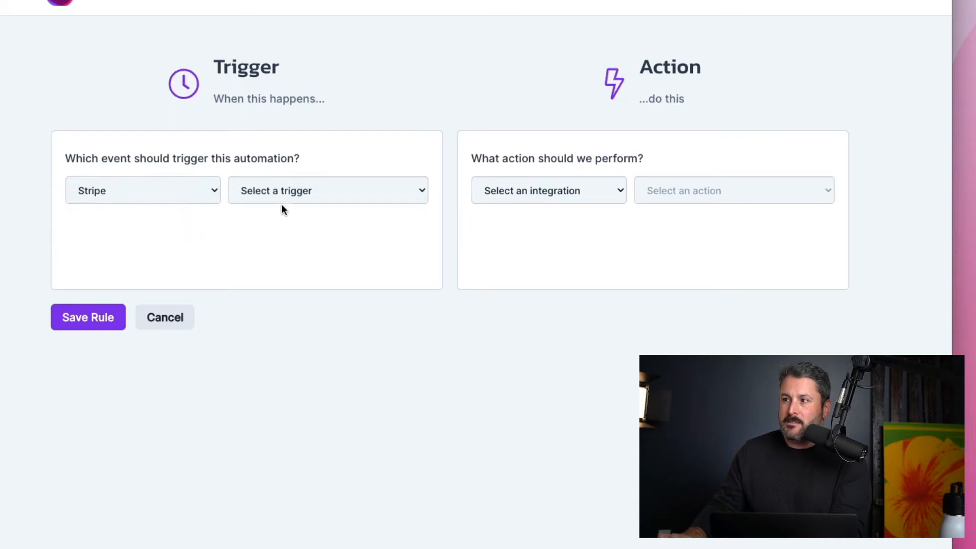
{"action": "left_click", "coordinate": [327, 190]}
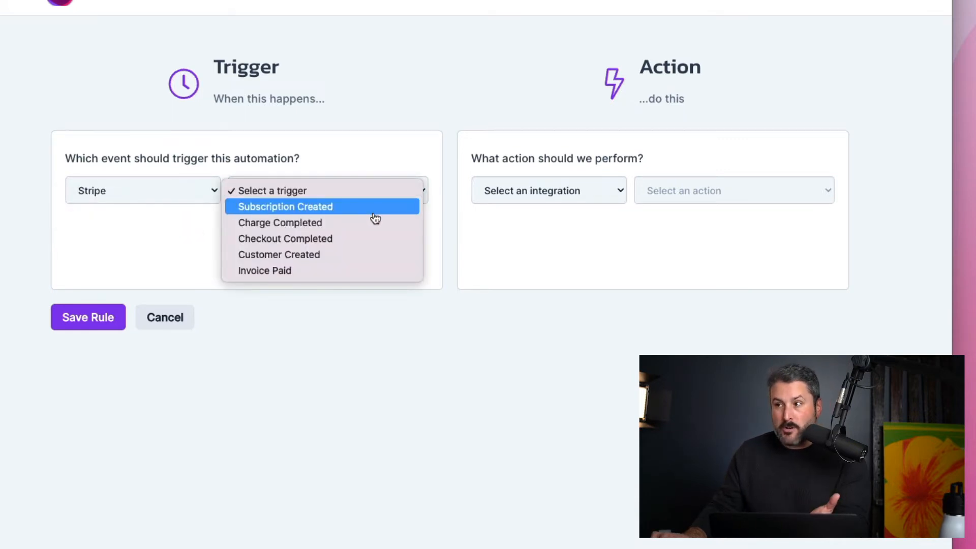
{"action": "mouse_move", "coordinate": [370, 231]}
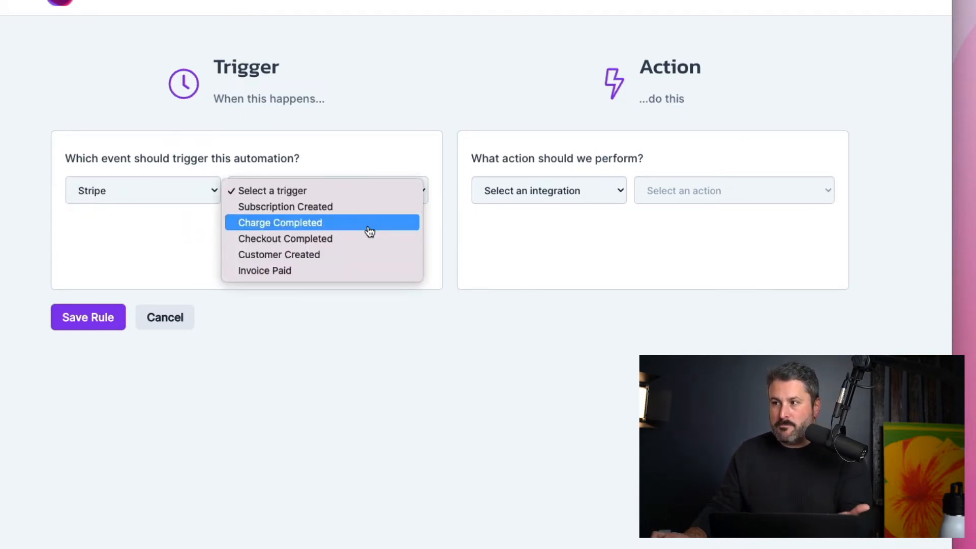
{"action": "left_click", "coordinate": [285, 238]}
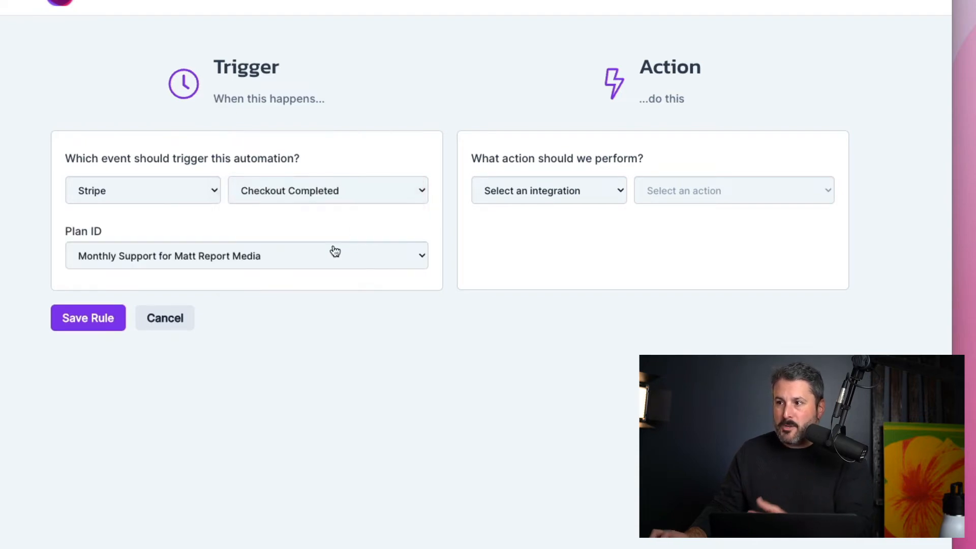
{"action": "mouse_move", "coordinate": [340, 260]}
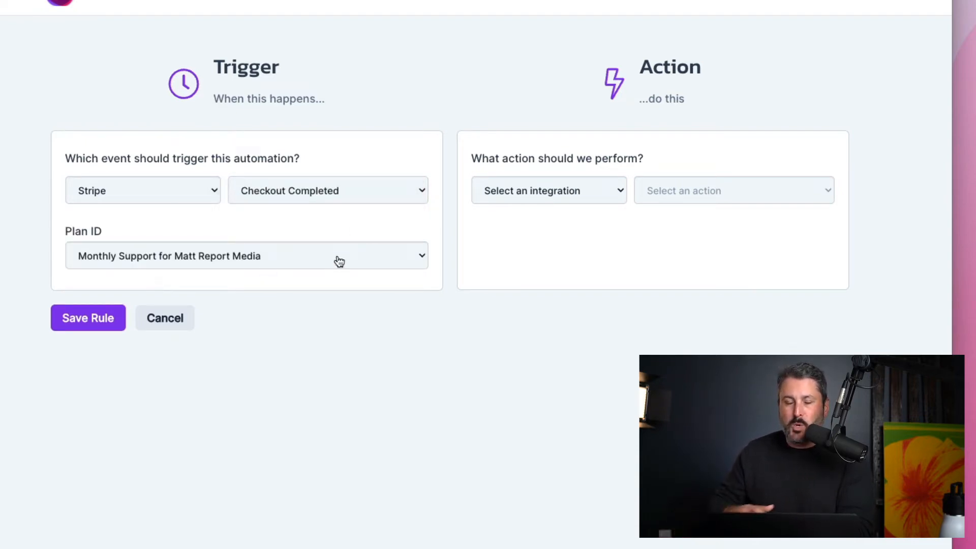
Set the action to Castos Add to a Podcast targeting the members-only podcast.
{"action": "left_click", "coordinate": [548, 191]}
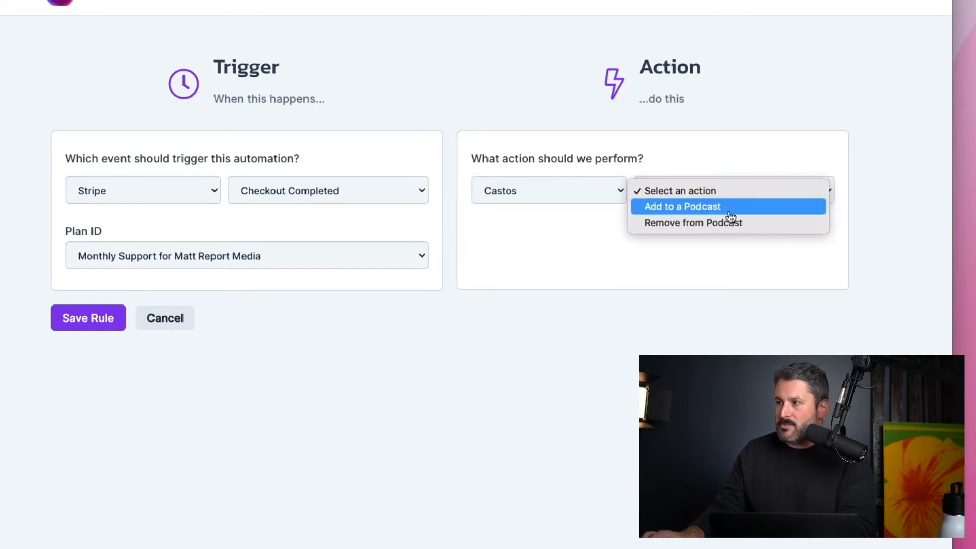
{"action": "left_click", "coordinate": [681, 207]}
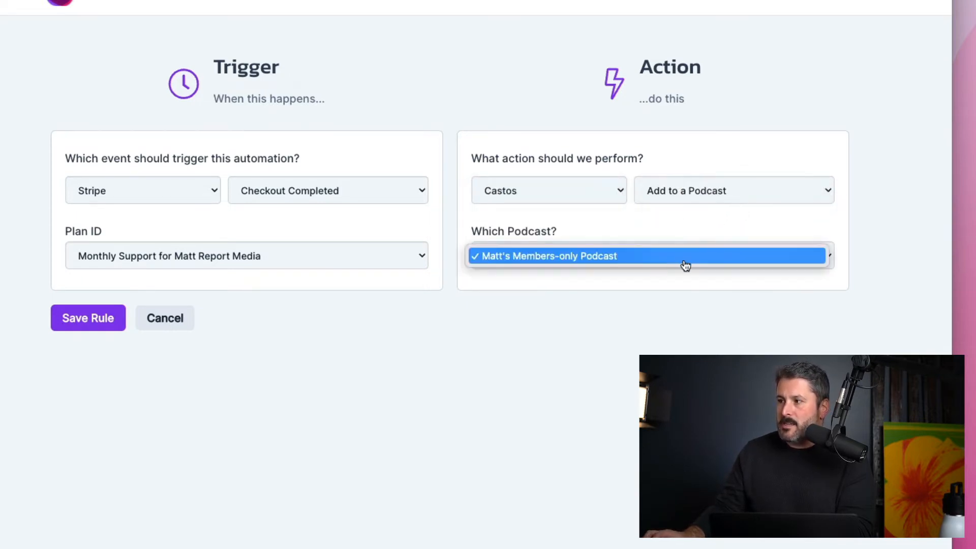
{"action": "left_click", "coordinate": [652, 256]}
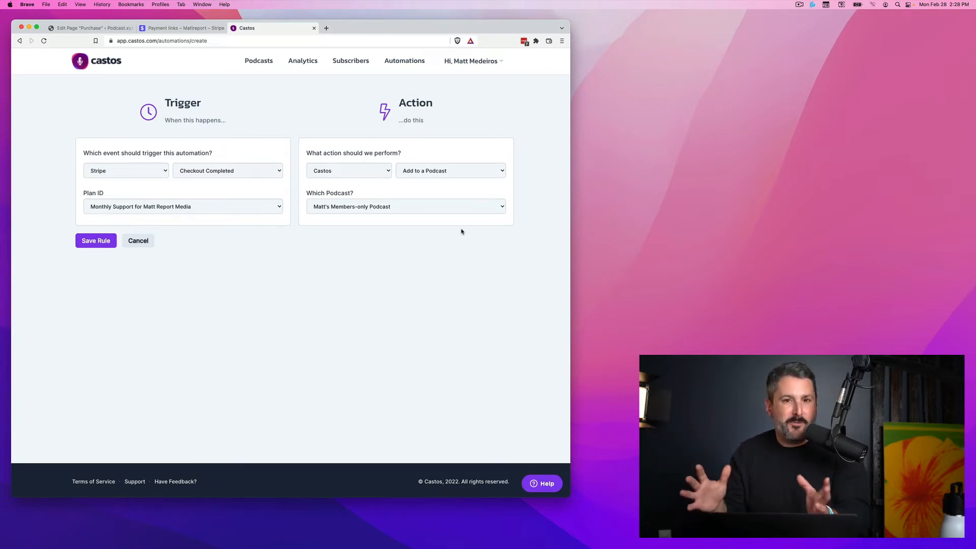
{"action": "mouse_move", "coordinate": [385, 146]}
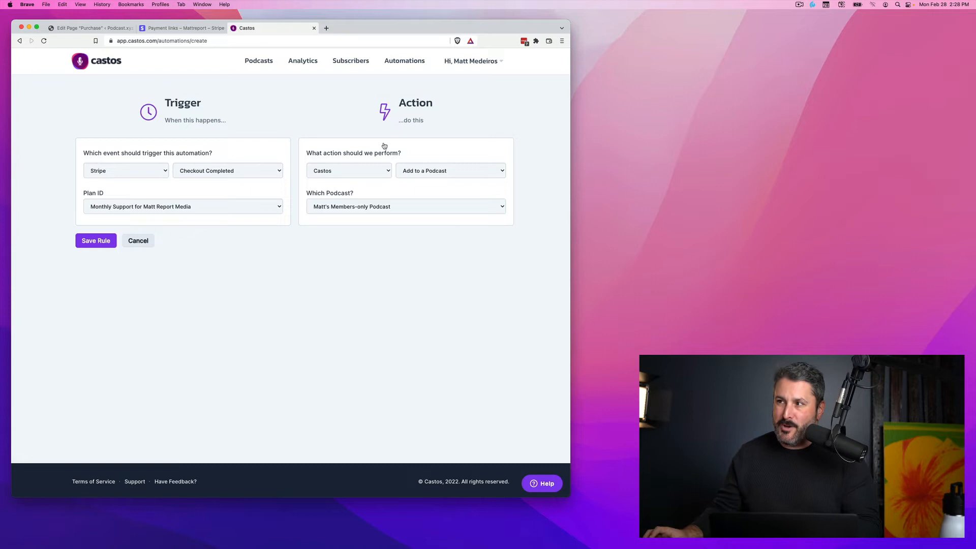
{"action": "left_click", "coordinate": [183, 28]}
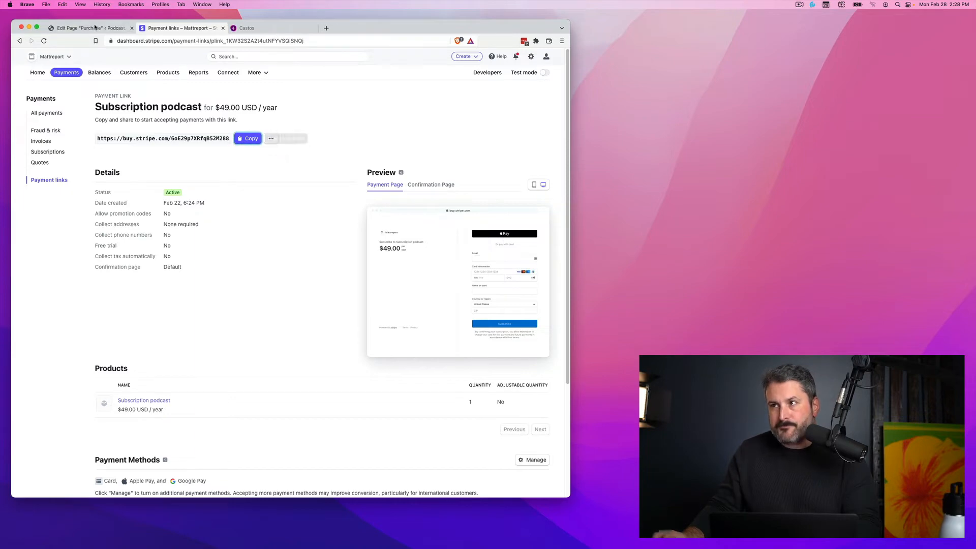
Add 'Buy my subscription' with 'subscription' linked to the Stripe checkout, update and preview the page.
{"action": "left_click", "coordinate": [86, 27]}
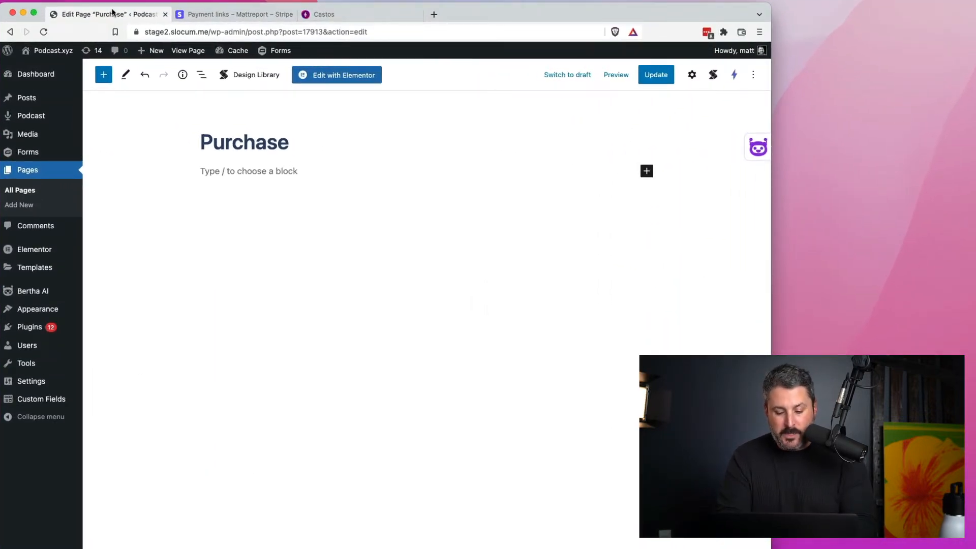
{"action": "type", "text": "Buy my sub"}
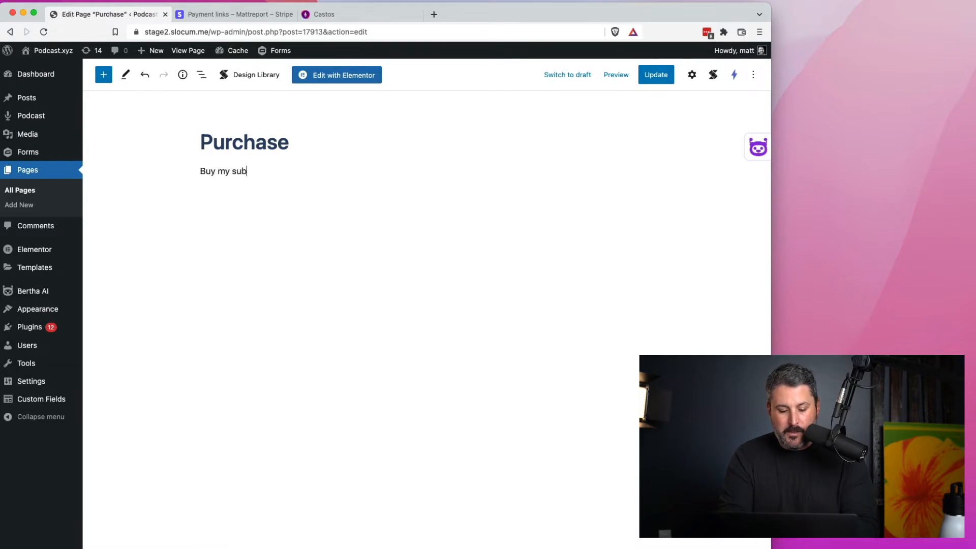
{"action": "type", "text": "scription"}
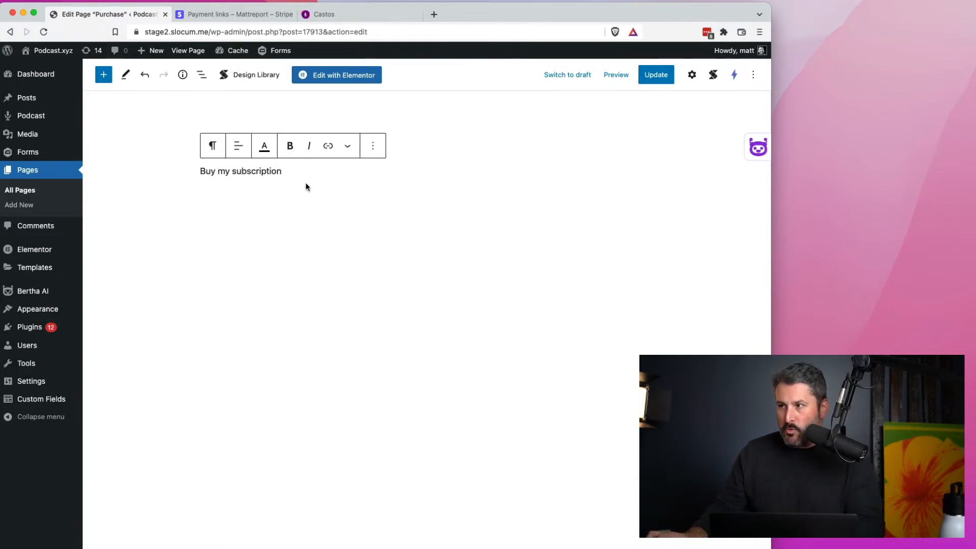
{"action": "left_click", "coordinate": [327, 146]}
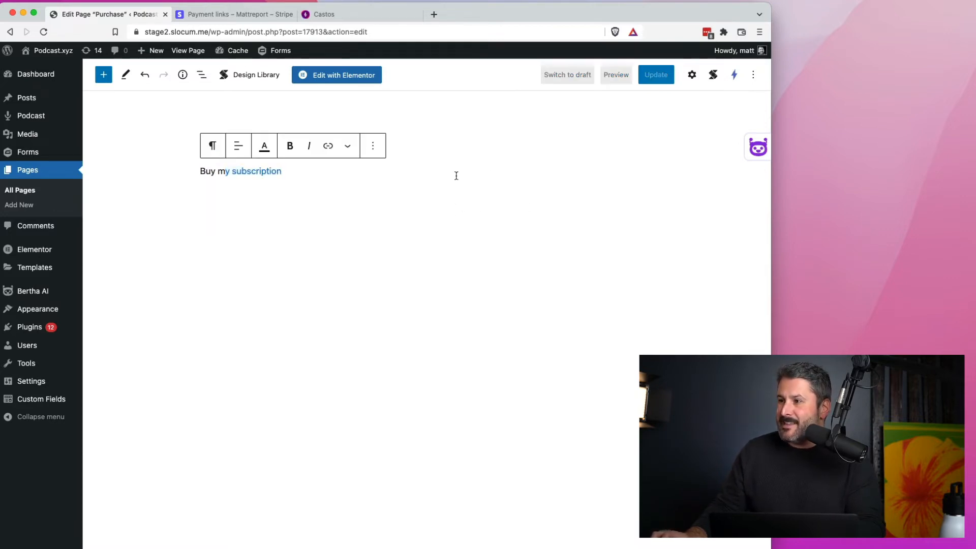
{"action": "left_click", "coordinate": [656, 74]}
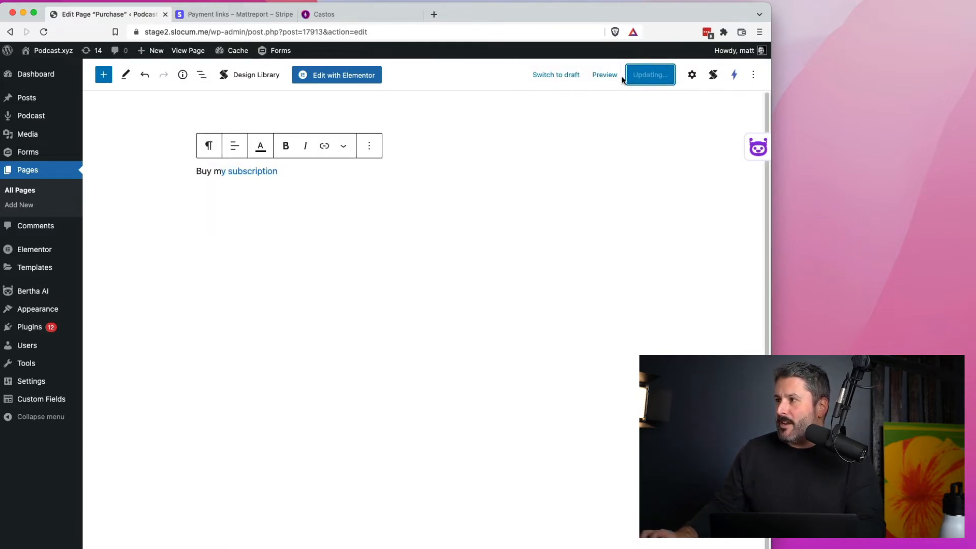
{"action": "left_click", "coordinate": [604, 75]}
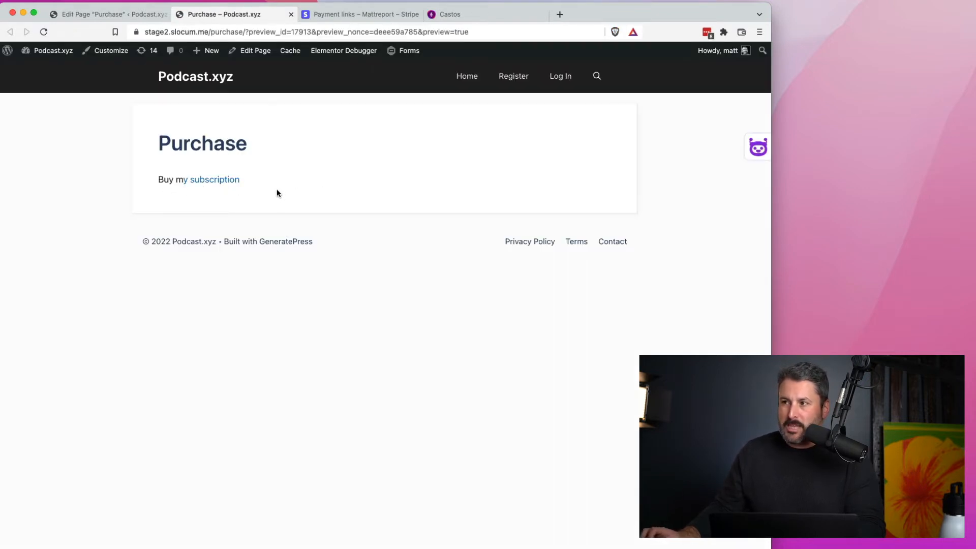
Follow the subscription link to confirm the $49/year Stripe checkout loads.
{"action": "left_click", "coordinate": [214, 179]}
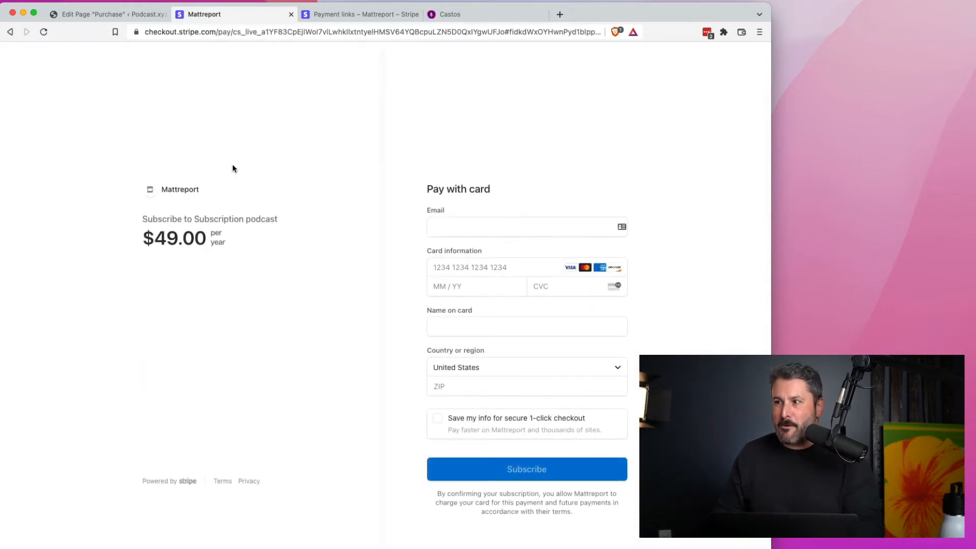
{"action": "mouse_move", "coordinate": [254, 245]}
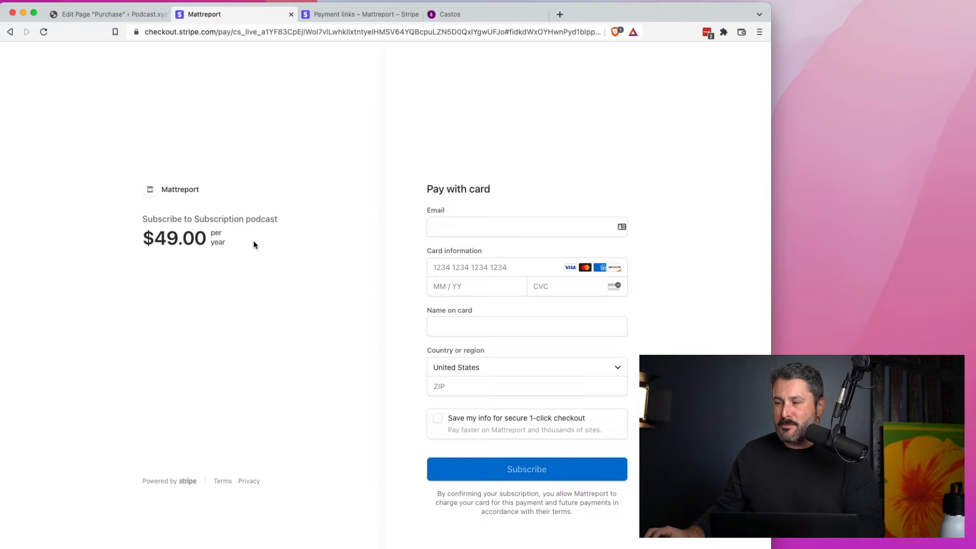
{"action": "mouse_move", "coordinate": [319, 257]}
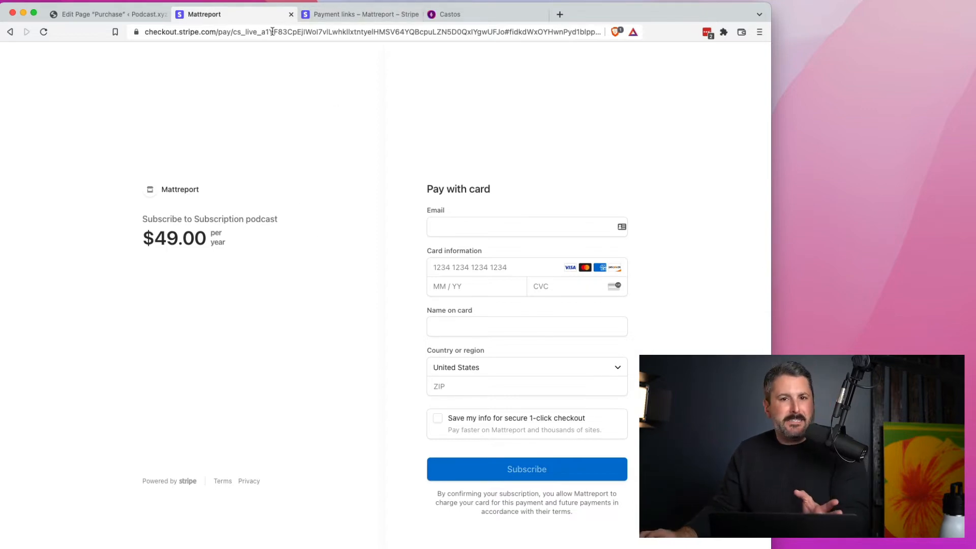
{"action": "left_click", "coordinate": [360, 14]}
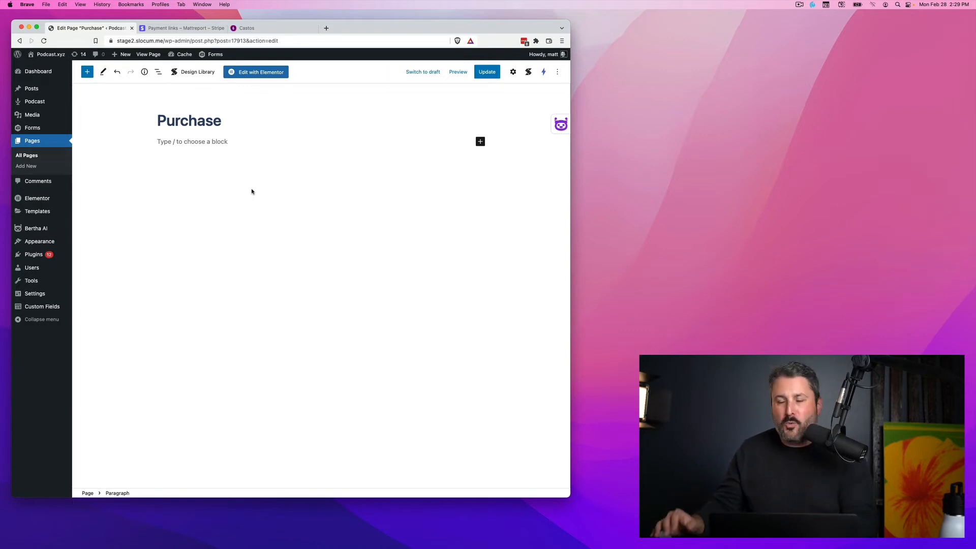
Insert a Pricing Box block with the Default layout into the Purchase page.
{"action": "left_click", "coordinate": [487, 72]}
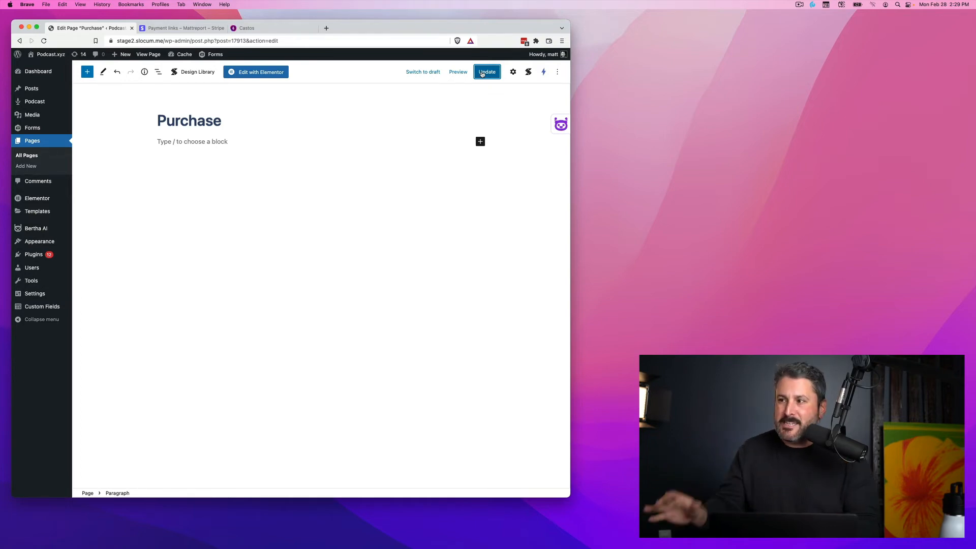
{"action": "left_click", "coordinate": [88, 71]}
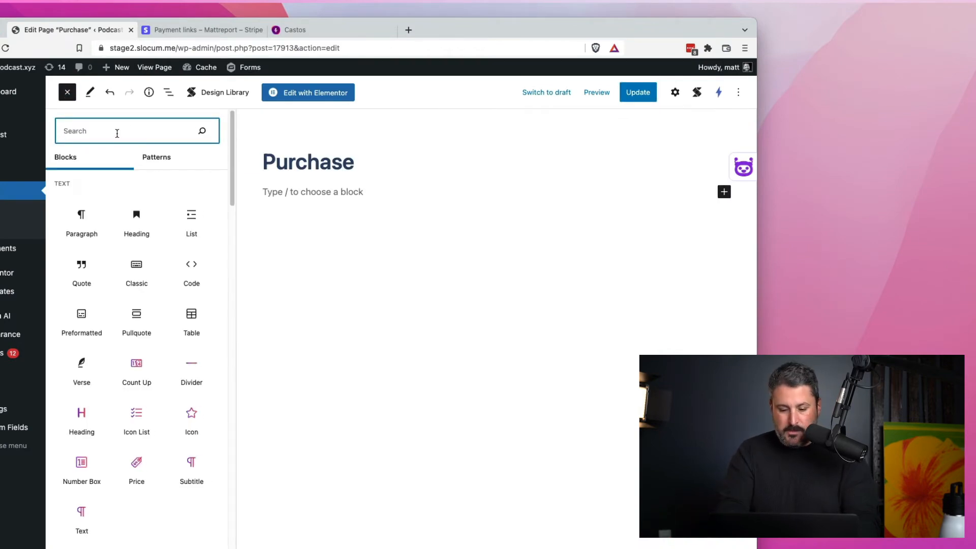
{"action": "type", "text": "price"}
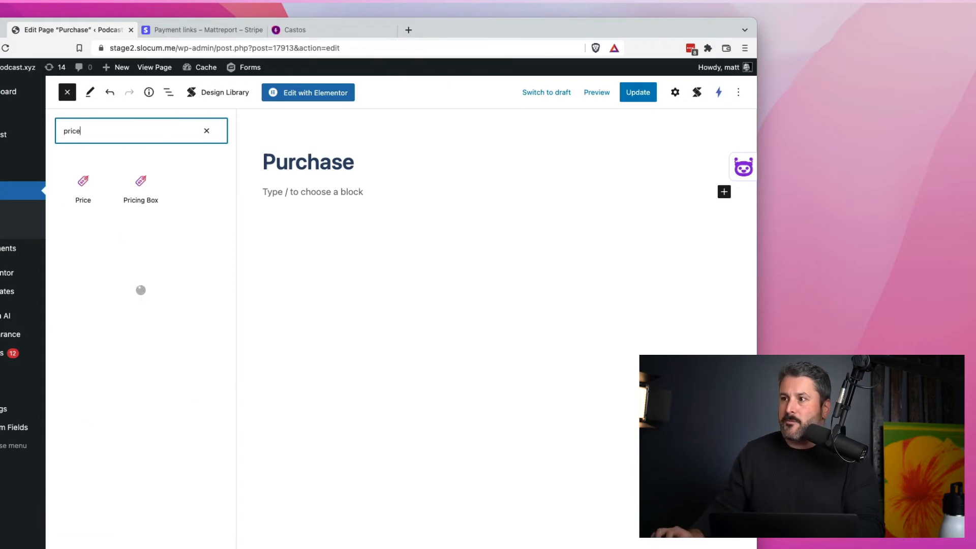
{"action": "left_click", "coordinate": [140, 183]}
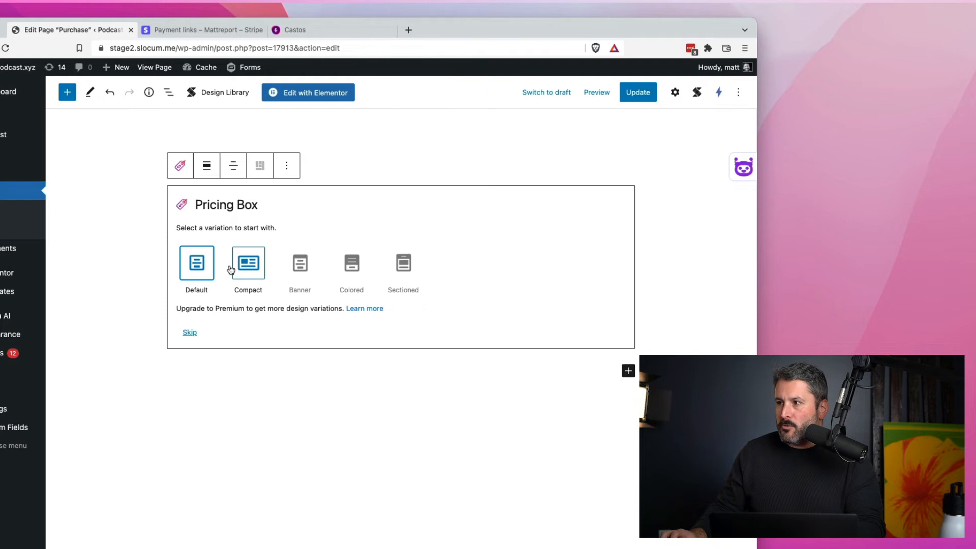
{"action": "left_click", "coordinate": [247, 262]}
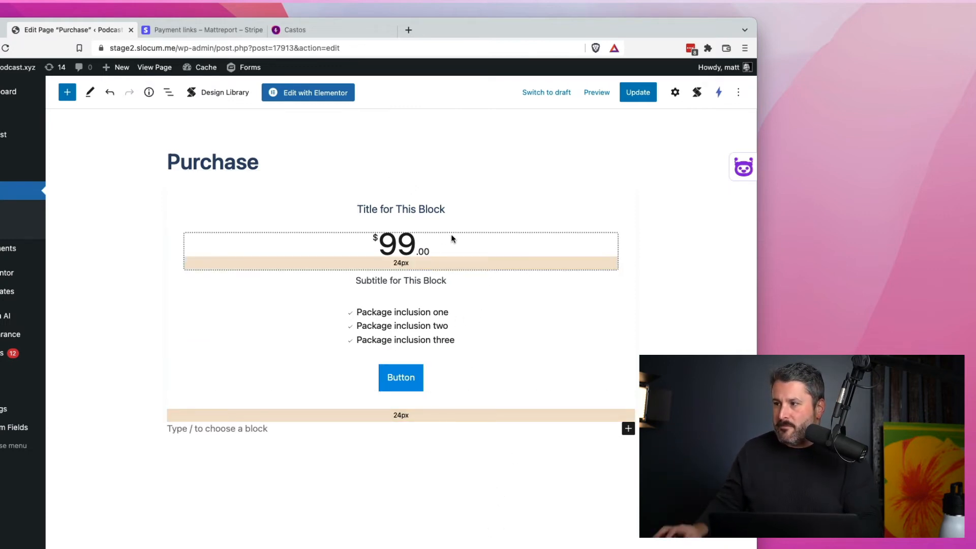
Fill the box: Subscription podcast, $49, Join our exclusive club, Private audio, Discord server, Ad-free.
{"action": "left_click", "coordinate": [396, 244]}
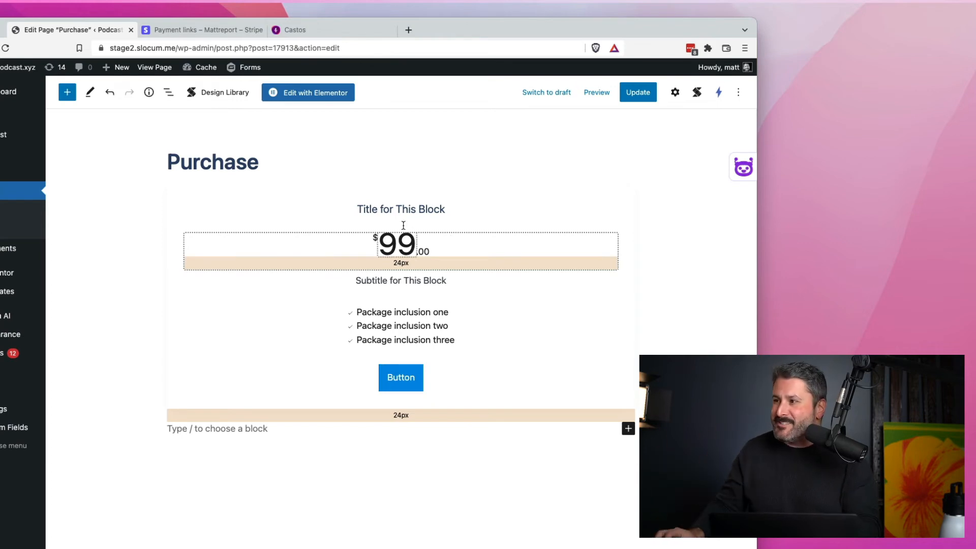
{"action": "type", "text": "Subscription podc"}
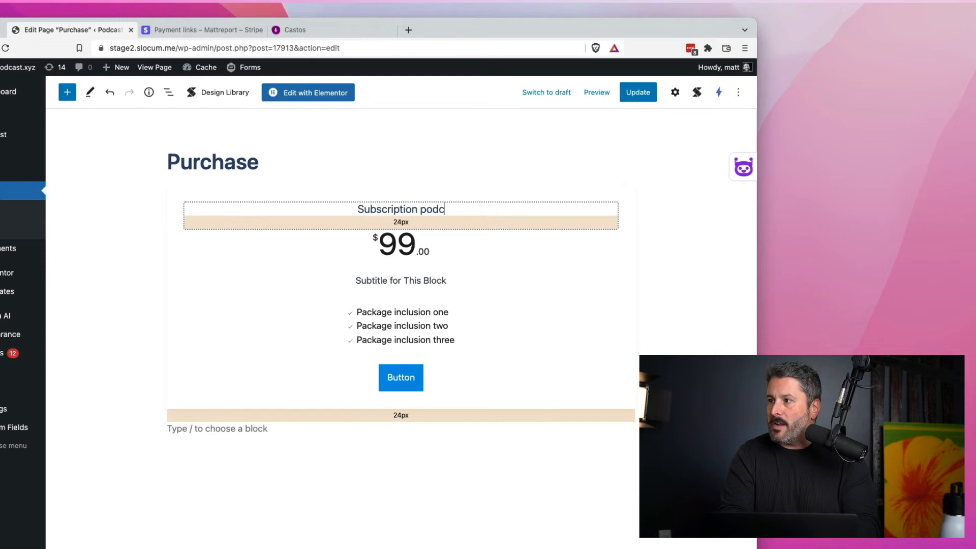
{"action": "left_click", "coordinate": [396, 244]}
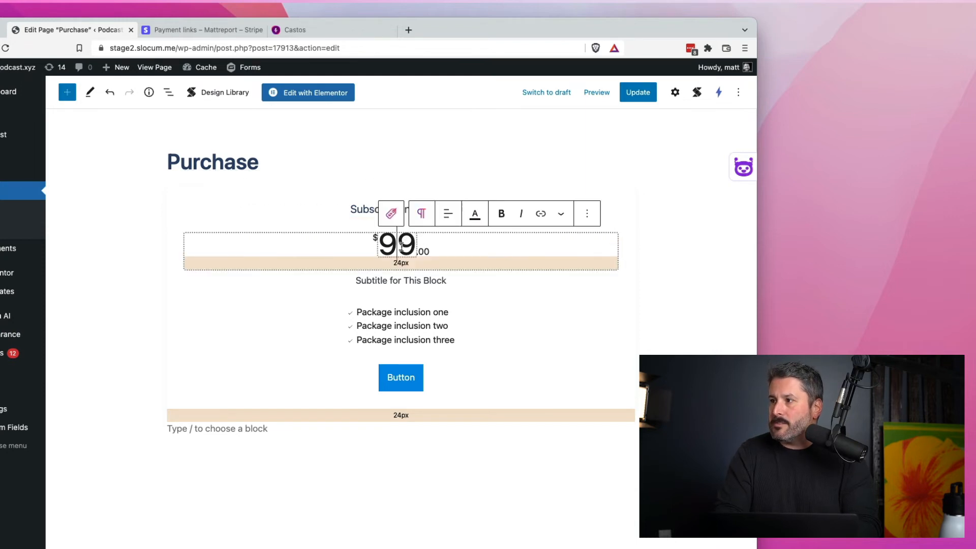
{"action": "type", "text": "49"}
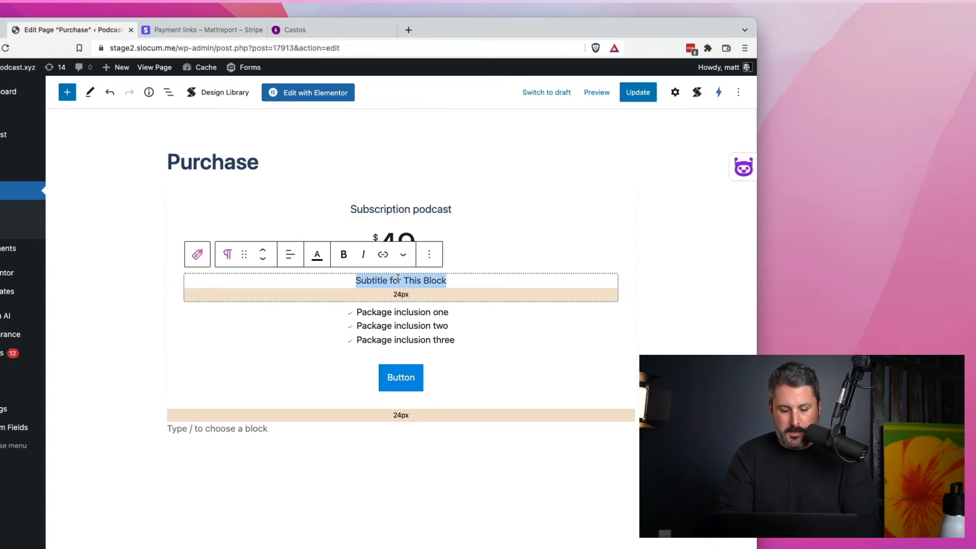
{"action": "type", "text": "Join our ex"}
{"action": "left_click", "coordinate": [402, 312]}
{"action": "type", "text": "Private audio"}
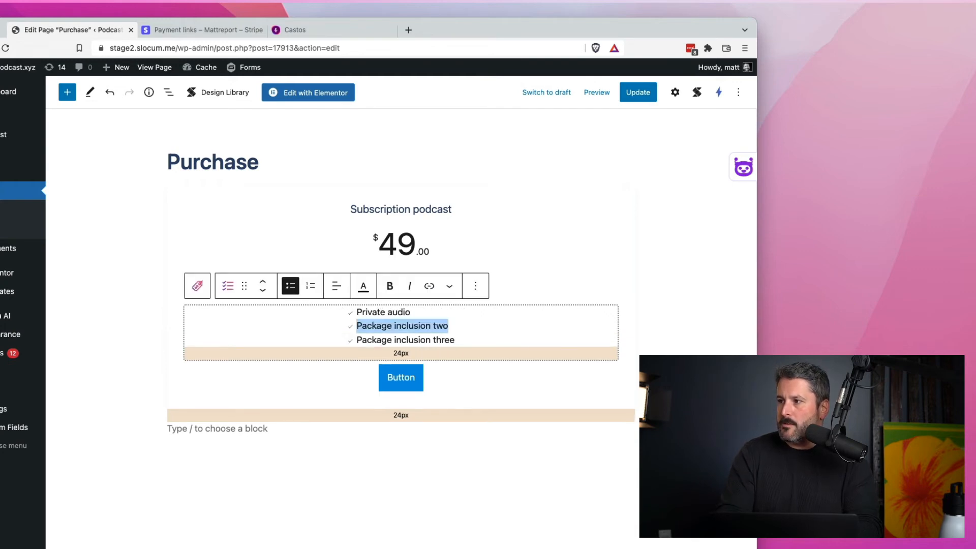
{"action": "type", "text": "Discord serv"}
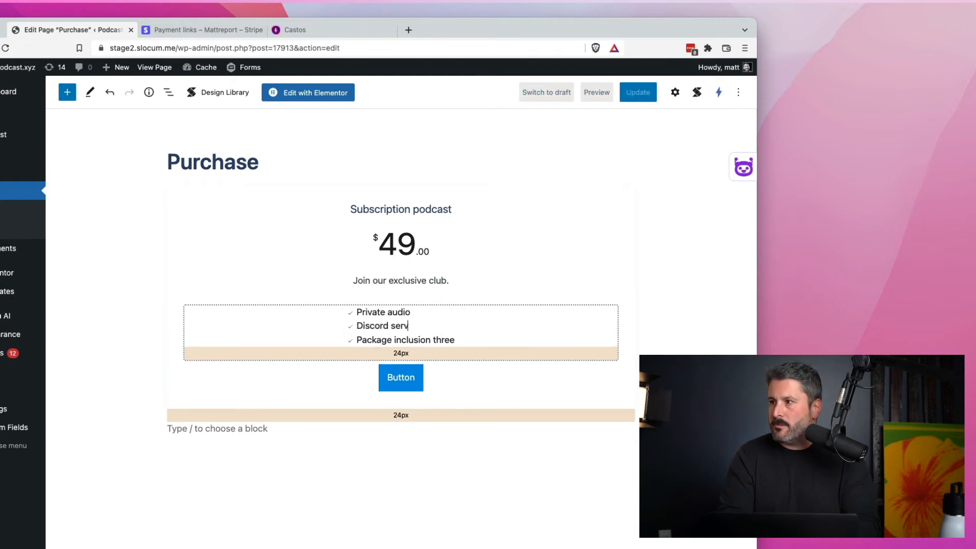
{"action": "triple_click", "coordinate": [406, 340]}
{"action": "type", "text": "Ad-free"}
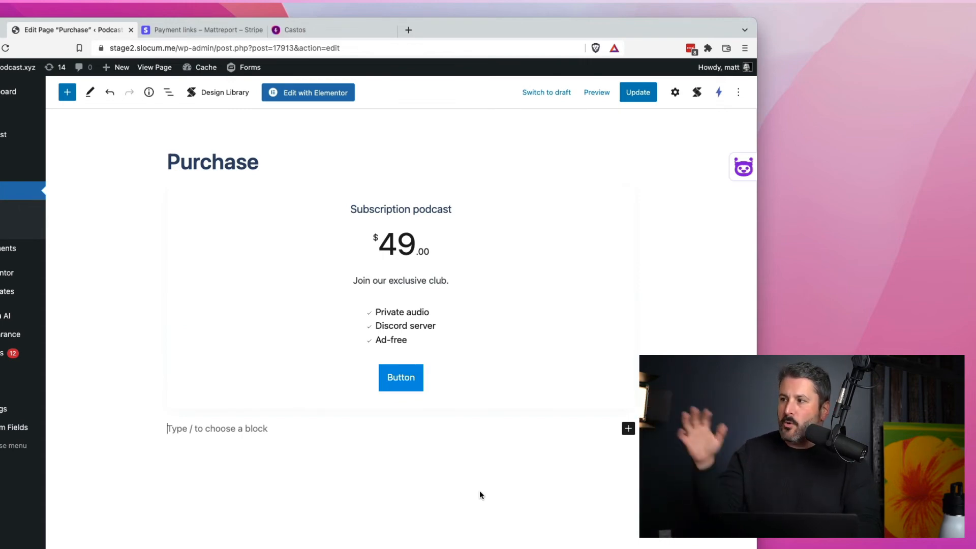
Link the pricing box button to the buy.stripe.com/6oE29p7XRfqB52M288 checkout URL.
{"action": "left_click", "coordinate": [401, 377]}
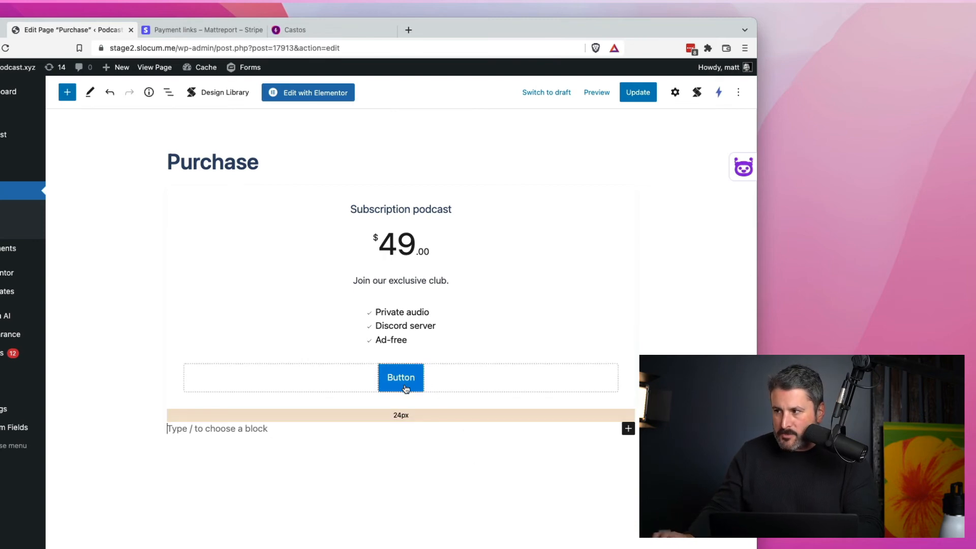
{"action": "left_click", "coordinate": [400, 378]}
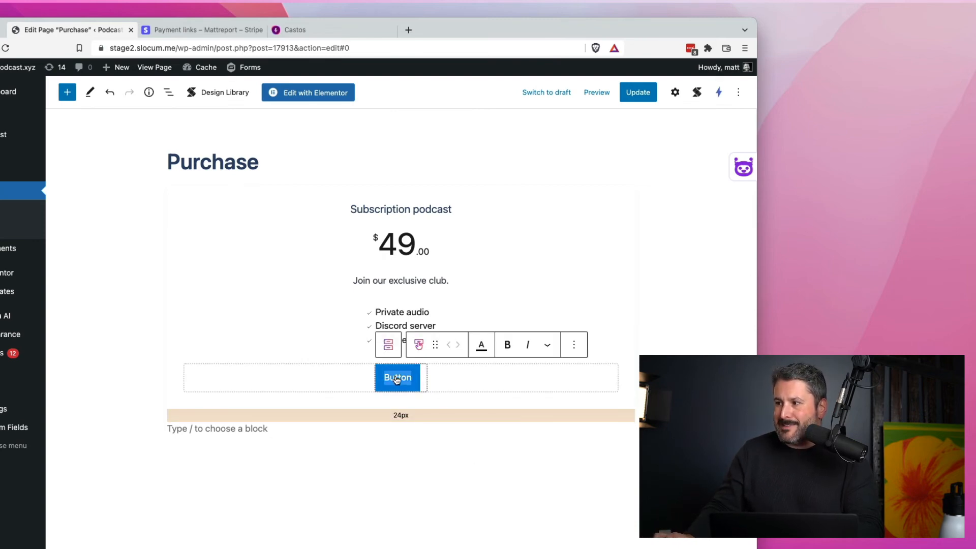
{"action": "left_click", "coordinate": [739, 91]}
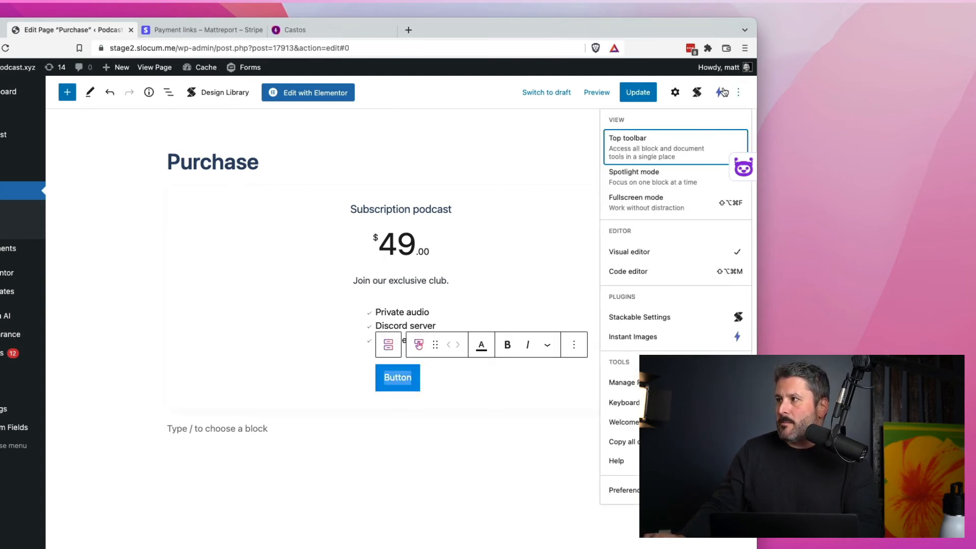
{"action": "mouse_move", "coordinate": [675, 93]}
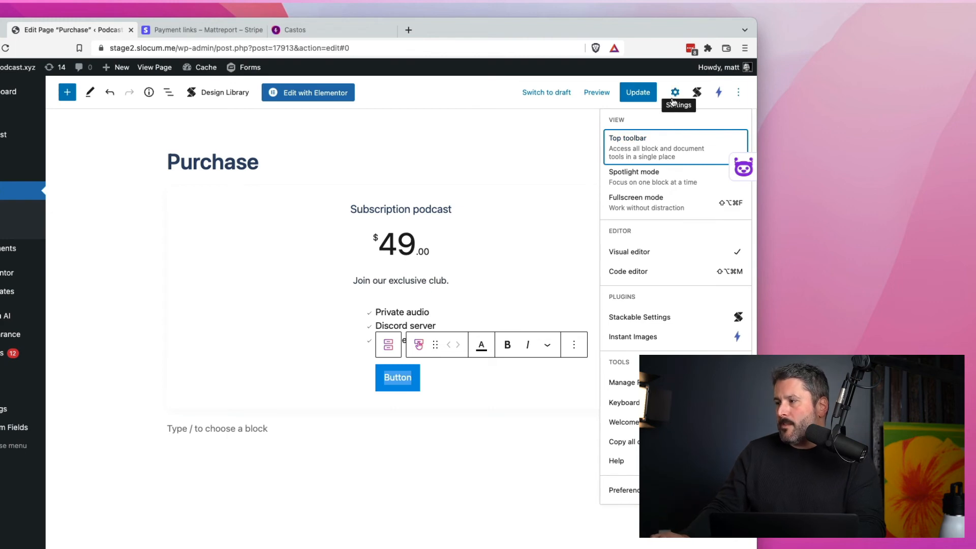
{"action": "mouse_move", "coordinate": [669, 78]}
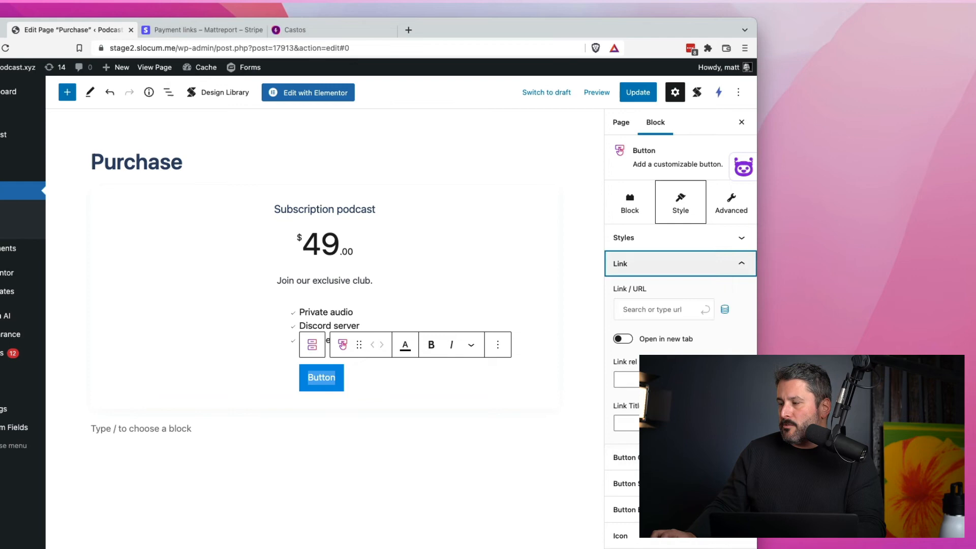
{"action": "left_click", "coordinate": [661, 309]}
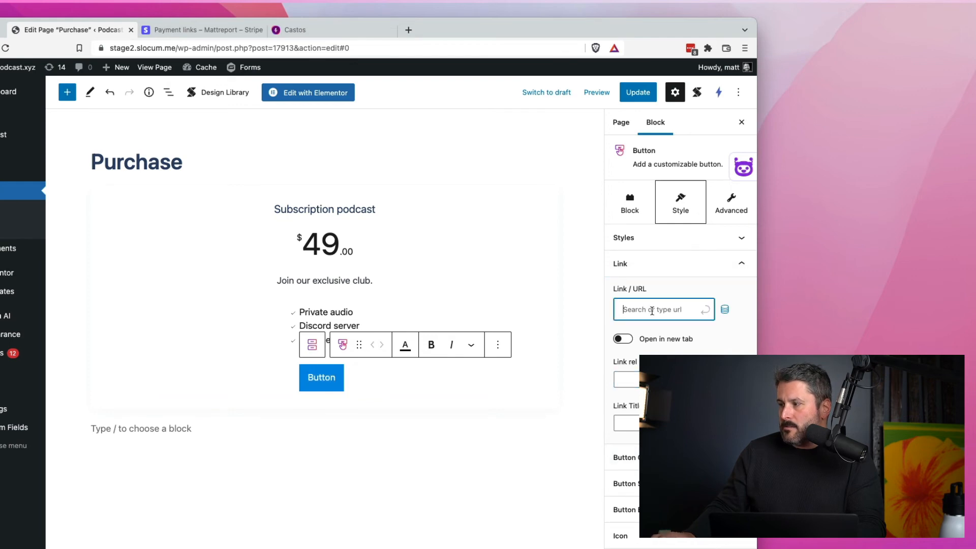
{"action": "type", "text": "om/6oE29p7XRfqB52M288"}
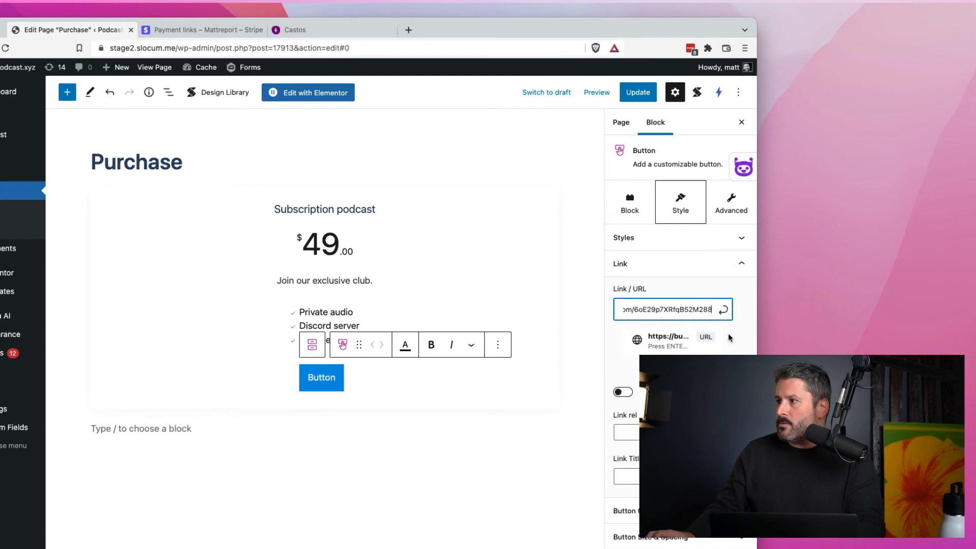
{"action": "key", "text": "Enter"}
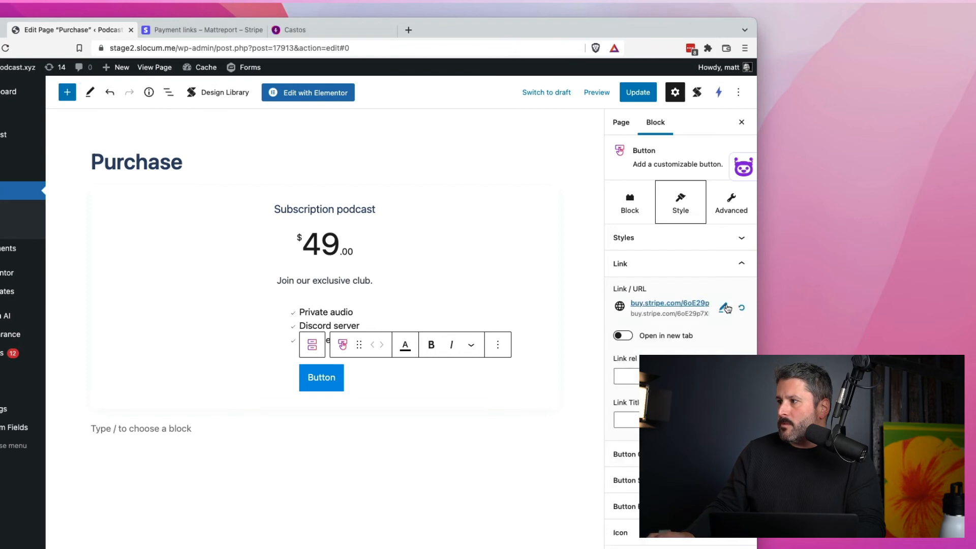
{"action": "left_click", "coordinate": [637, 92]}
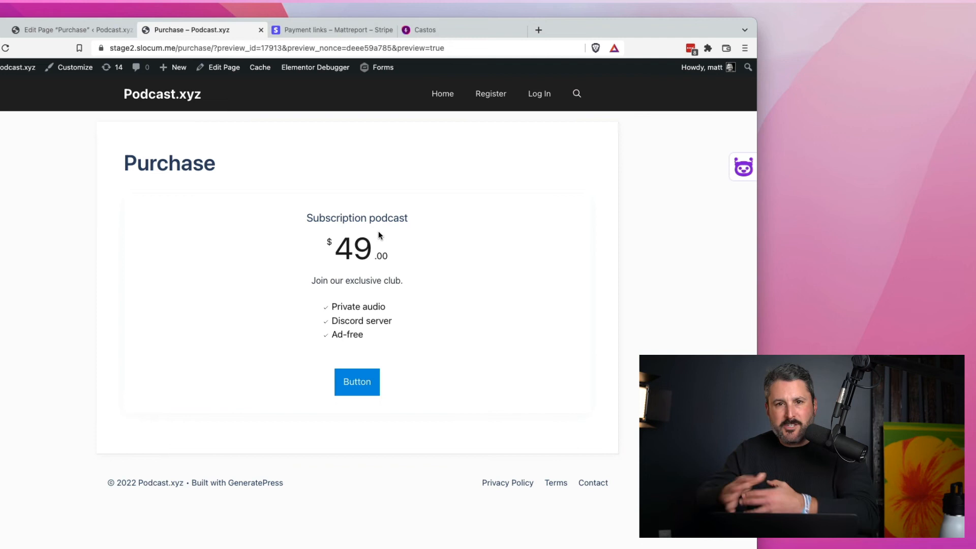
{"action": "mouse_move", "coordinate": [366, 379]}
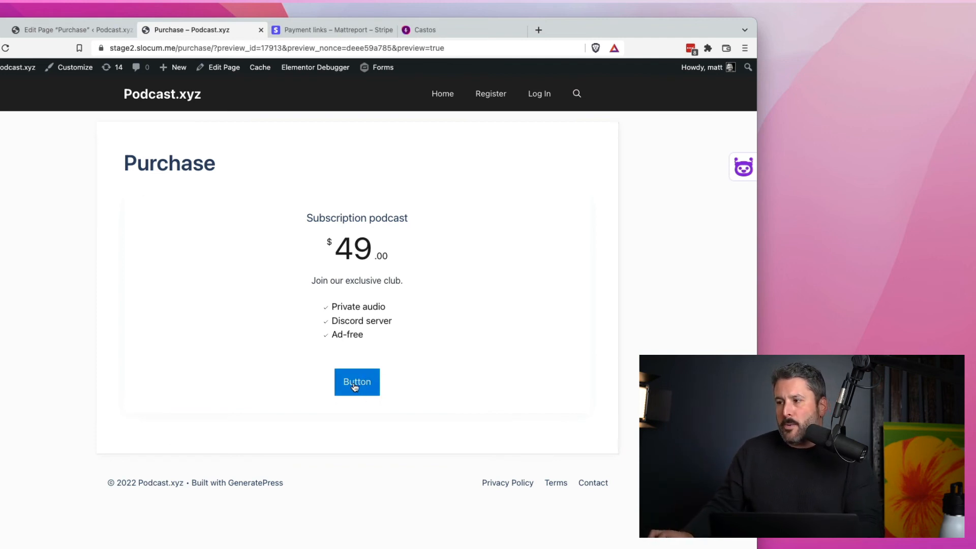
Follow the previewed pricing button through to the $49/year Stripe checkout.
{"action": "left_click", "coordinate": [356, 382]}
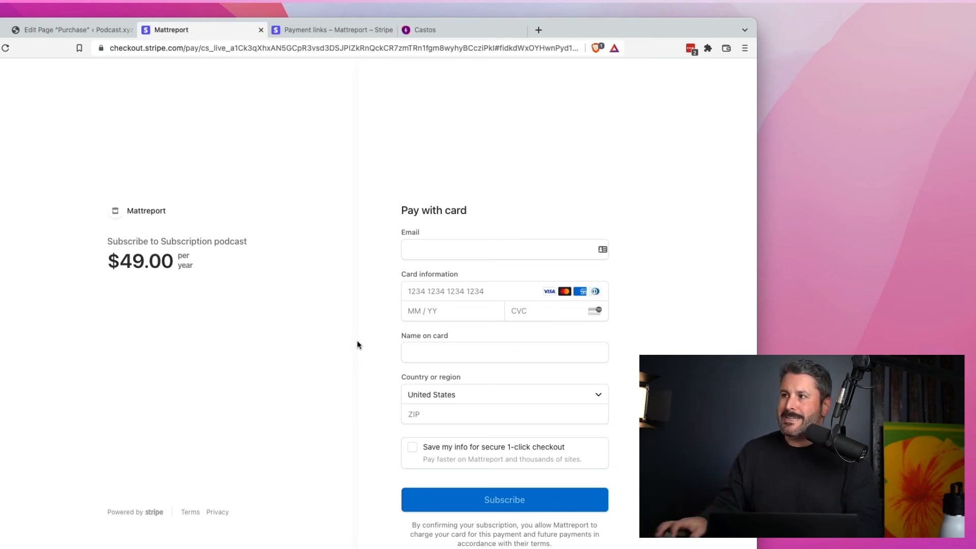
Return via the Stripe payment links tab to the Castos automation rule.
{"action": "left_click", "coordinate": [334, 29]}
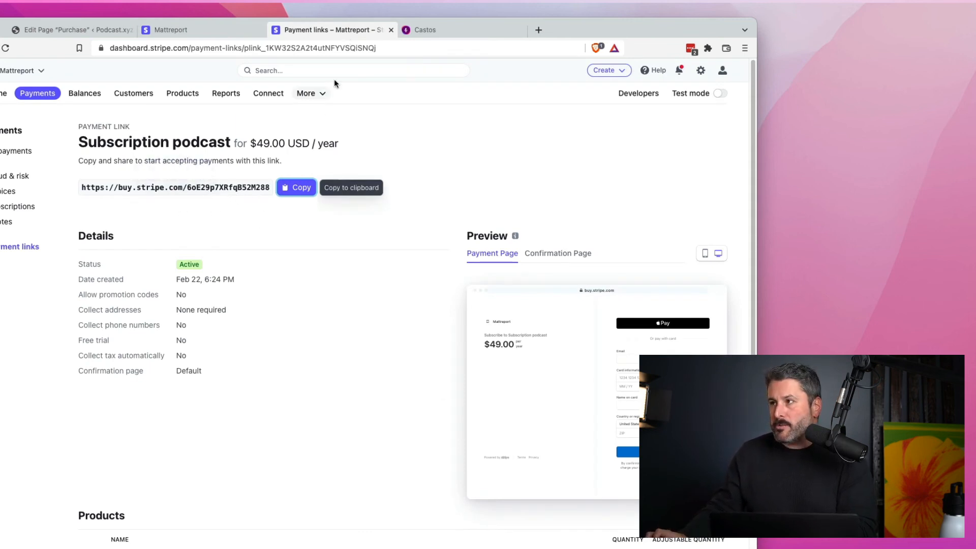
{"action": "left_click", "coordinate": [425, 30]}
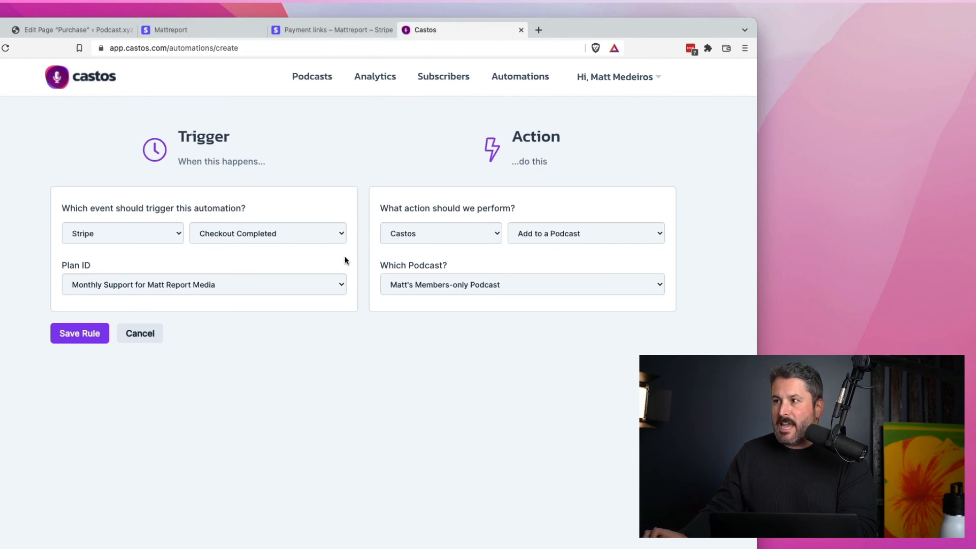
{"action": "mouse_move", "coordinate": [378, 248]}
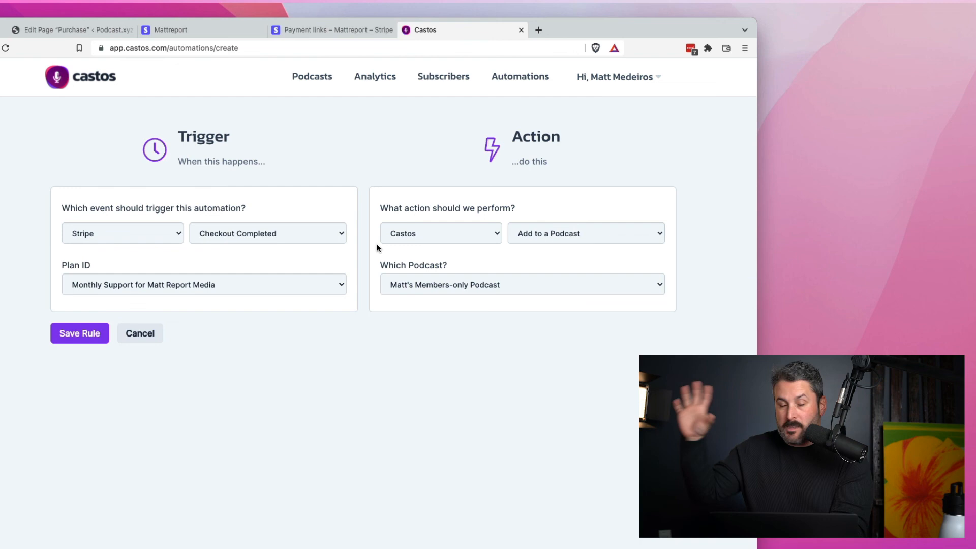
Switch back to the WordPress editor for the Purchase page.
{"action": "left_click", "coordinate": [73, 29]}
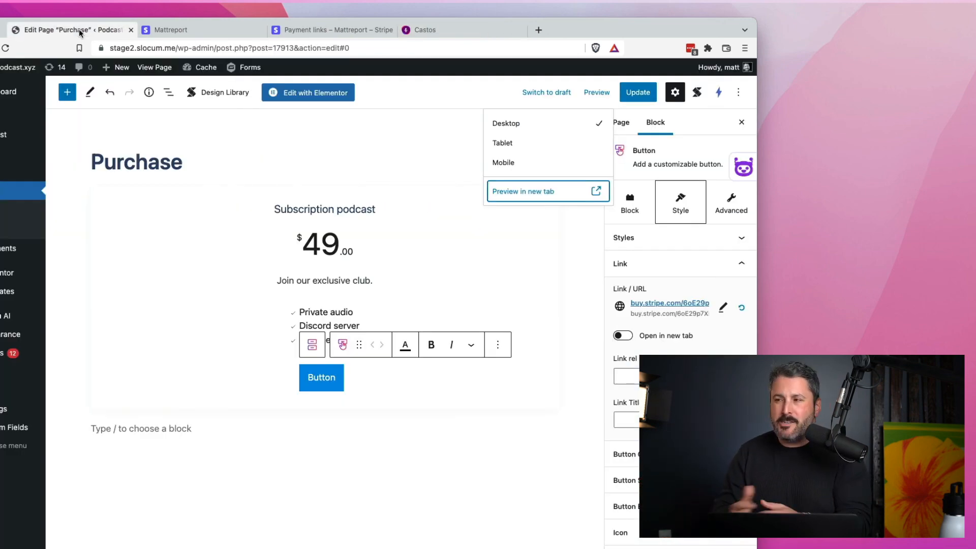
{"action": "mouse_move", "coordinate": [600, 110]}
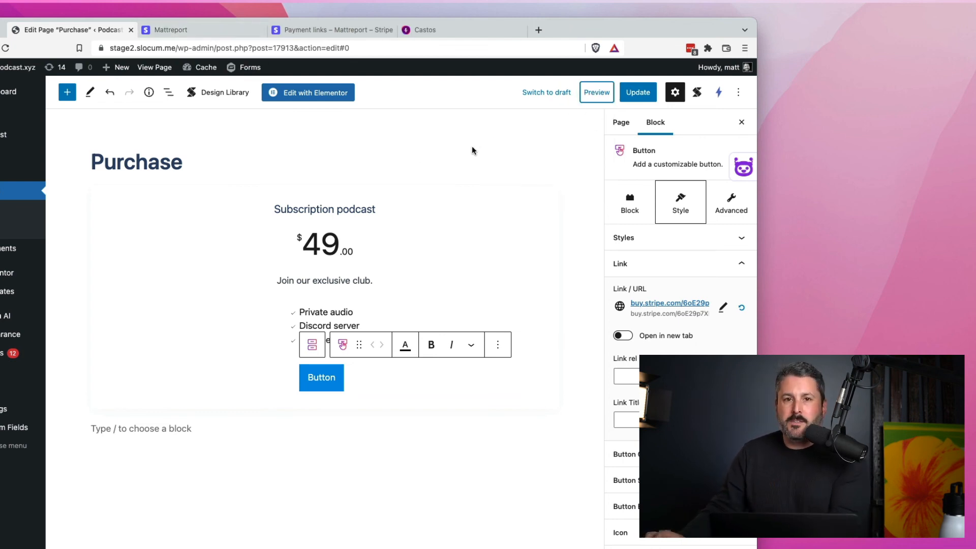
{"action": "mouse_move", "coordinate": [471, 143]}
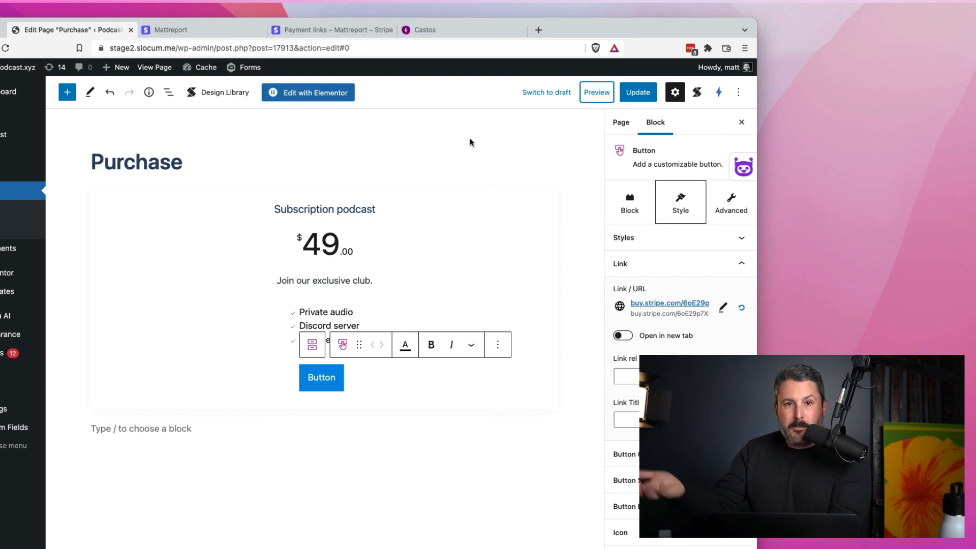